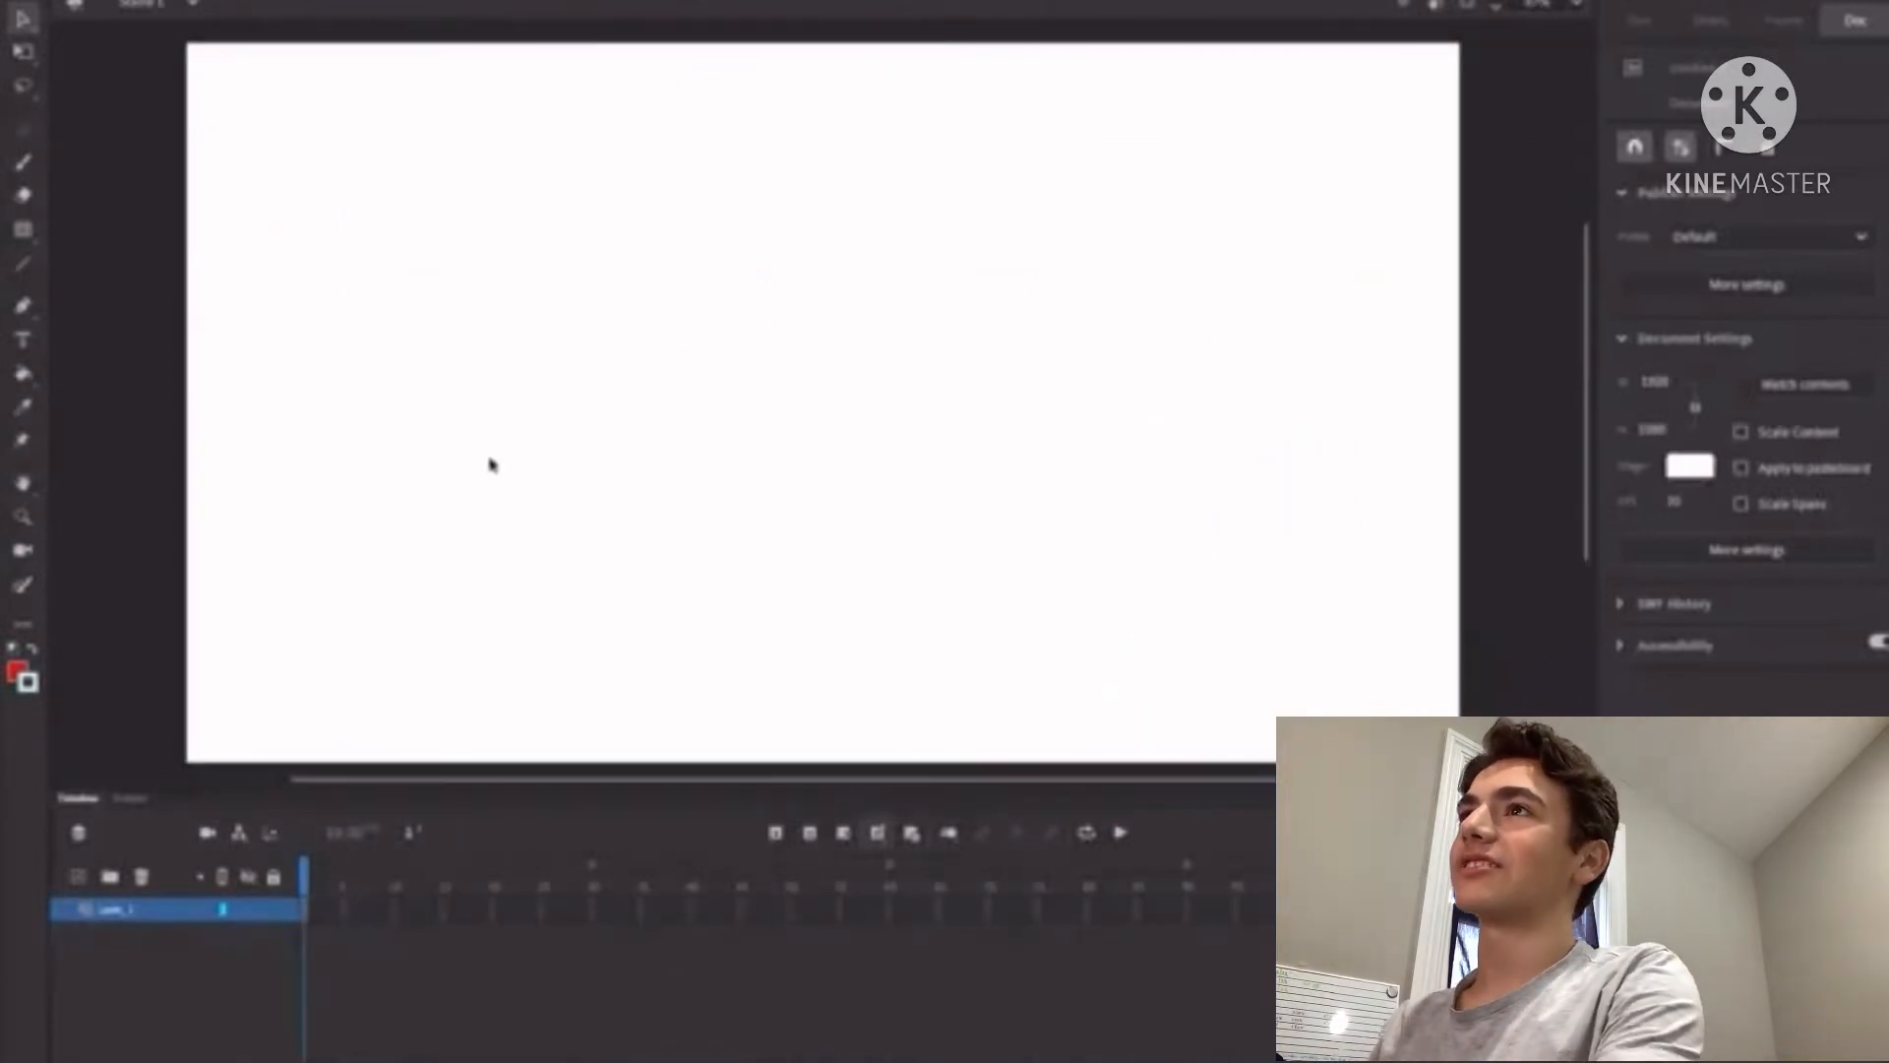
Step: Draw a thick black vertical beam, a horizontal beam, and an angled top beam
drag(388, 79, 374, 758)
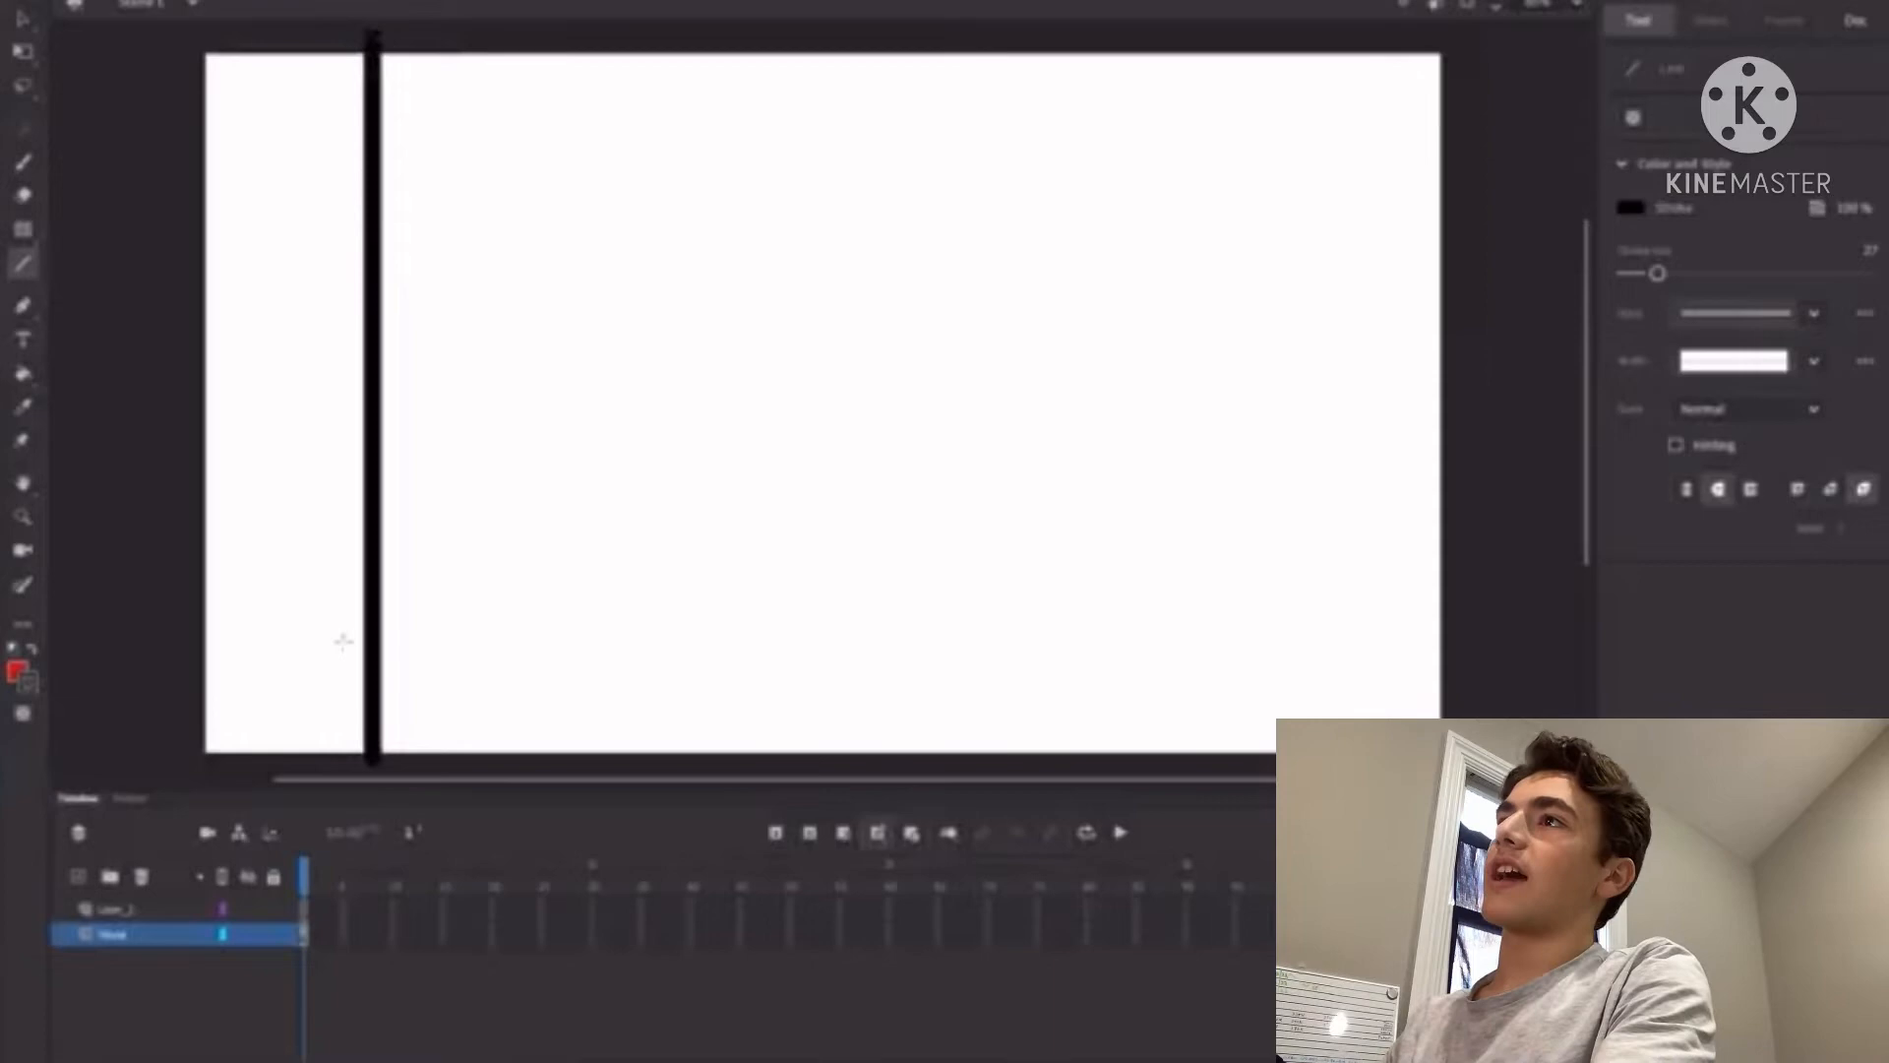
drag(156, 591, 361, 591)
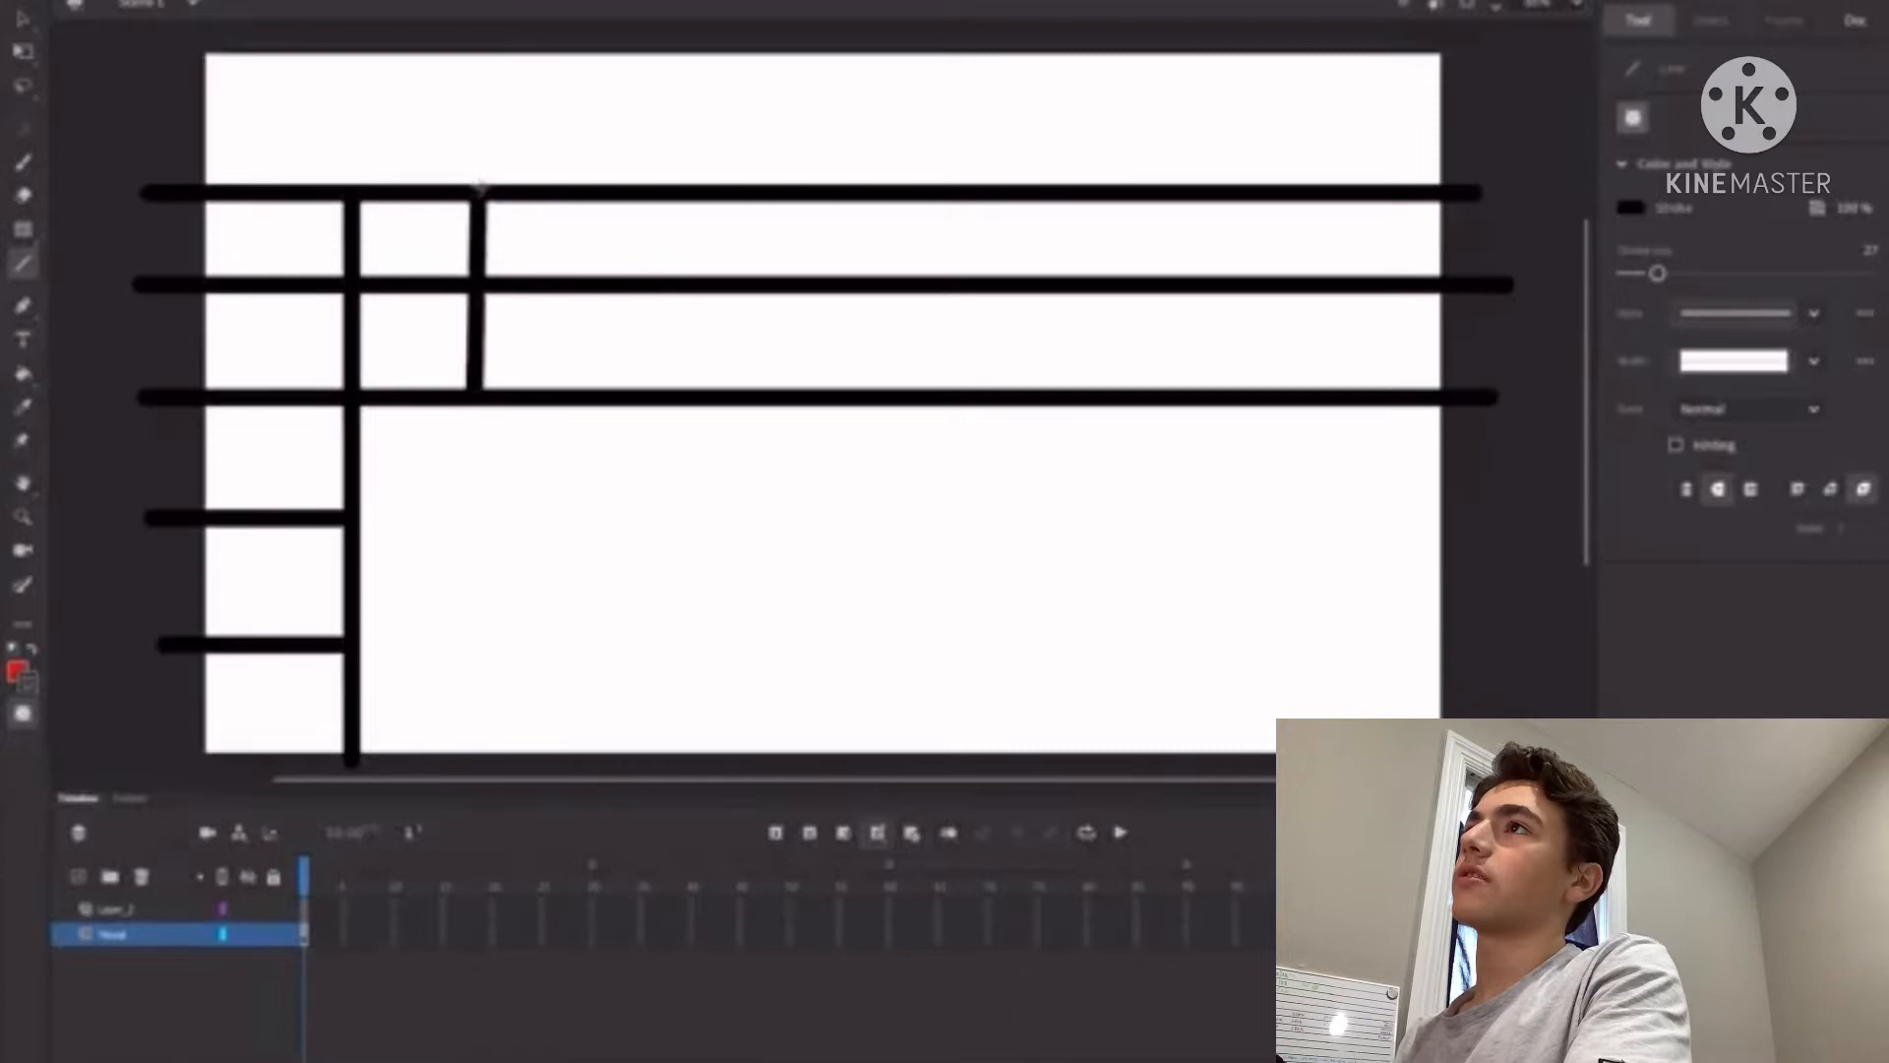
drag(479, 192, 645, 42)
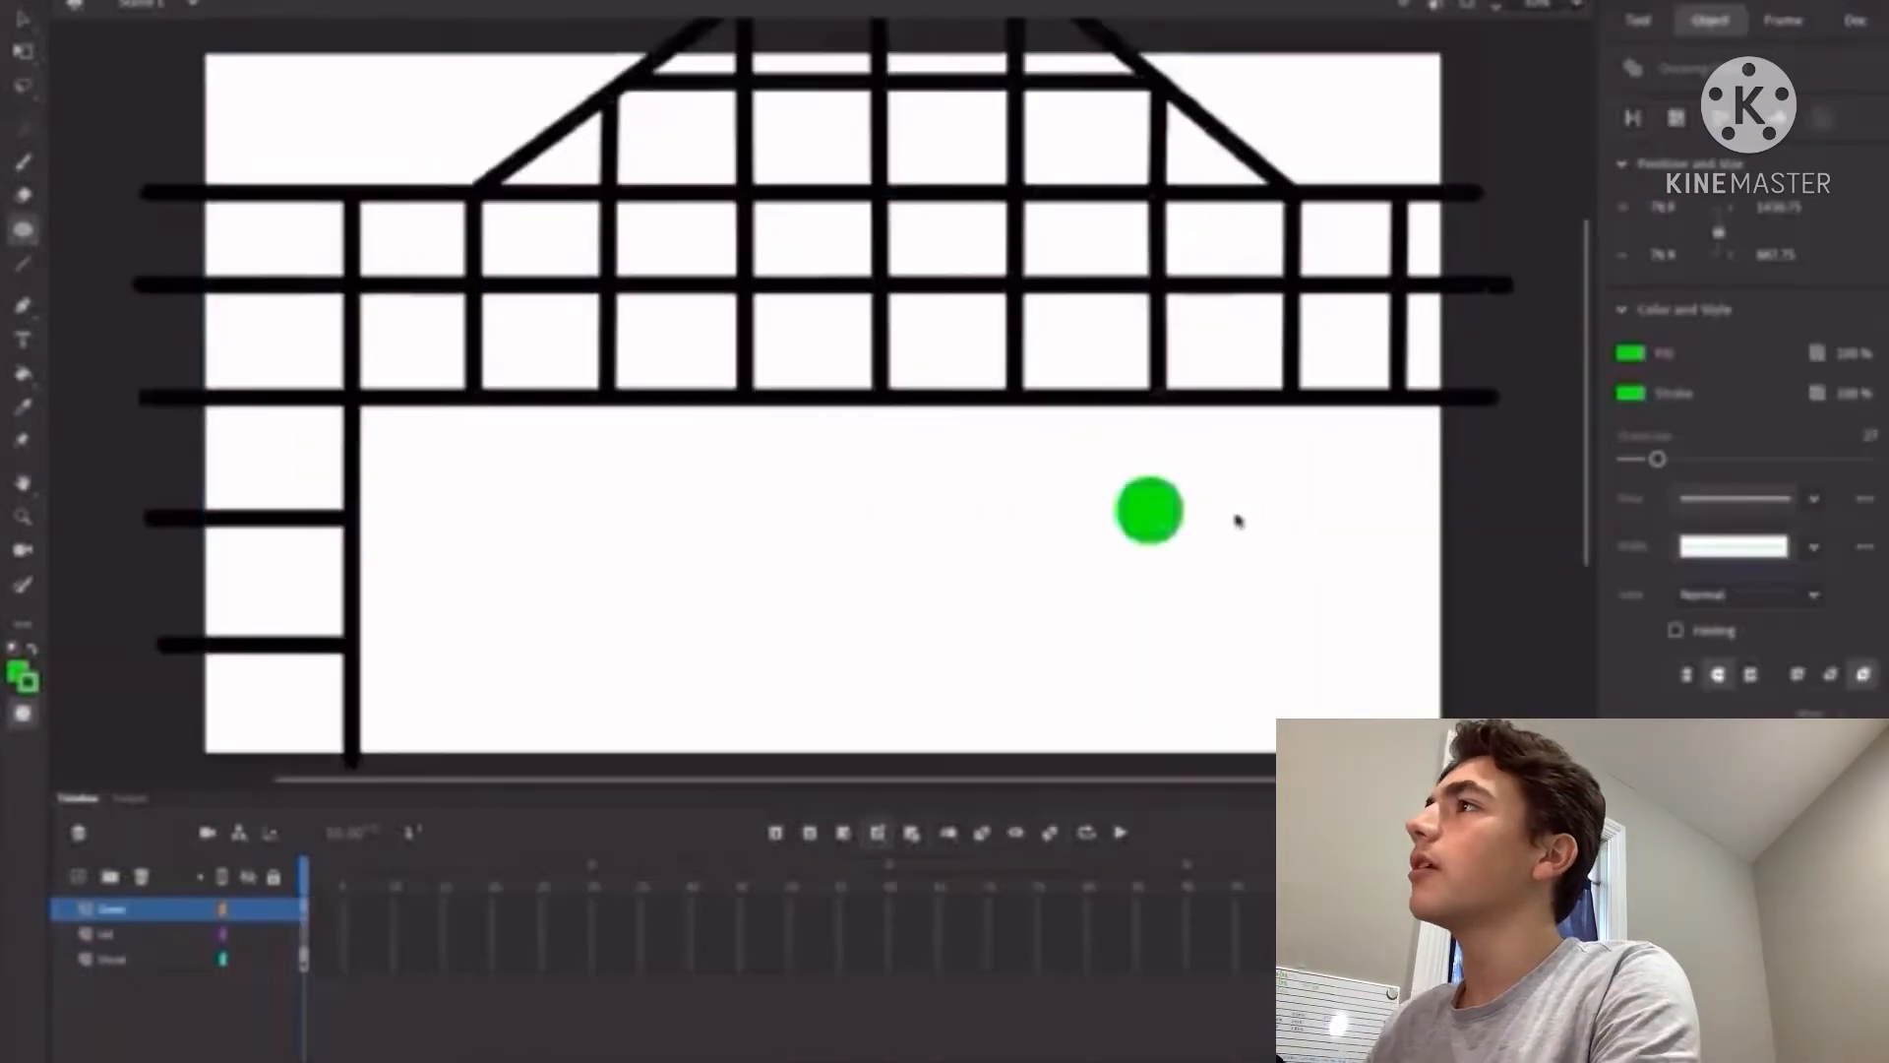
Step: Add another green circle head and move it beneath the house frame
drag(1147, 509, 1213, 533)
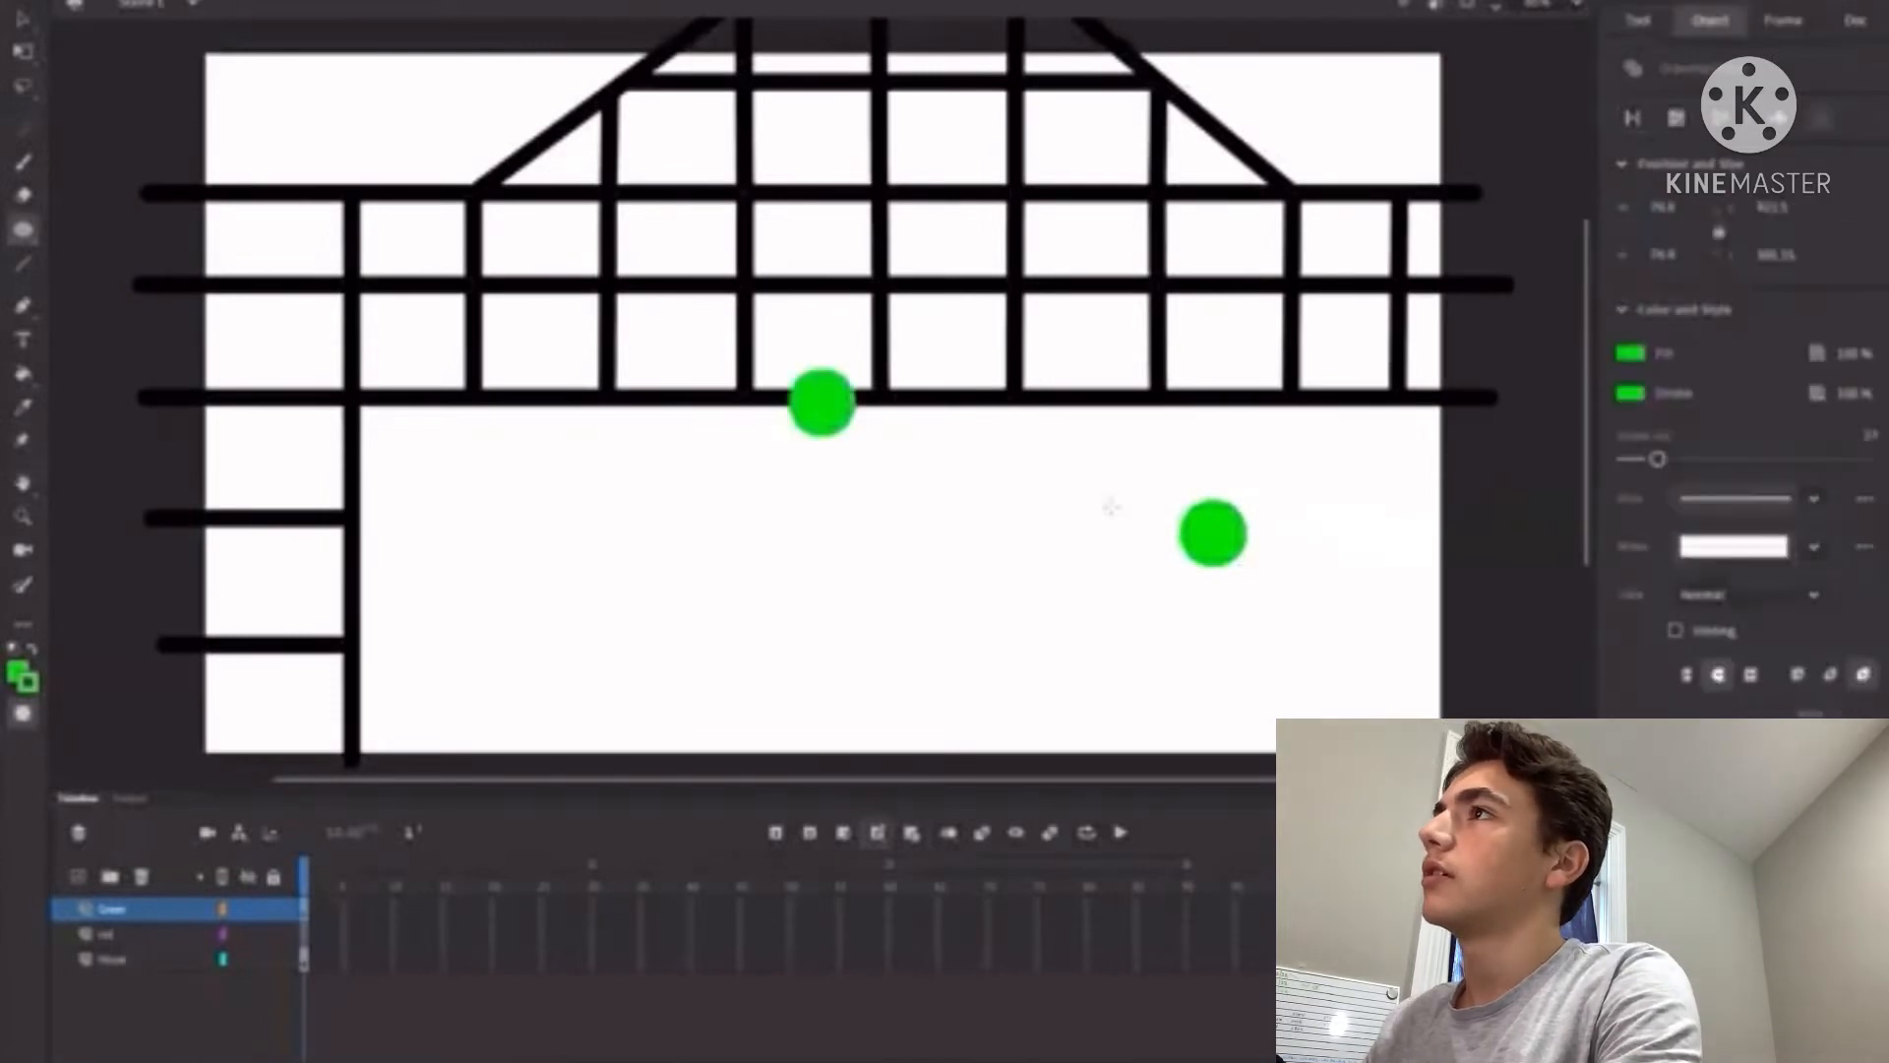
drag(822, 404, 1040, 533)
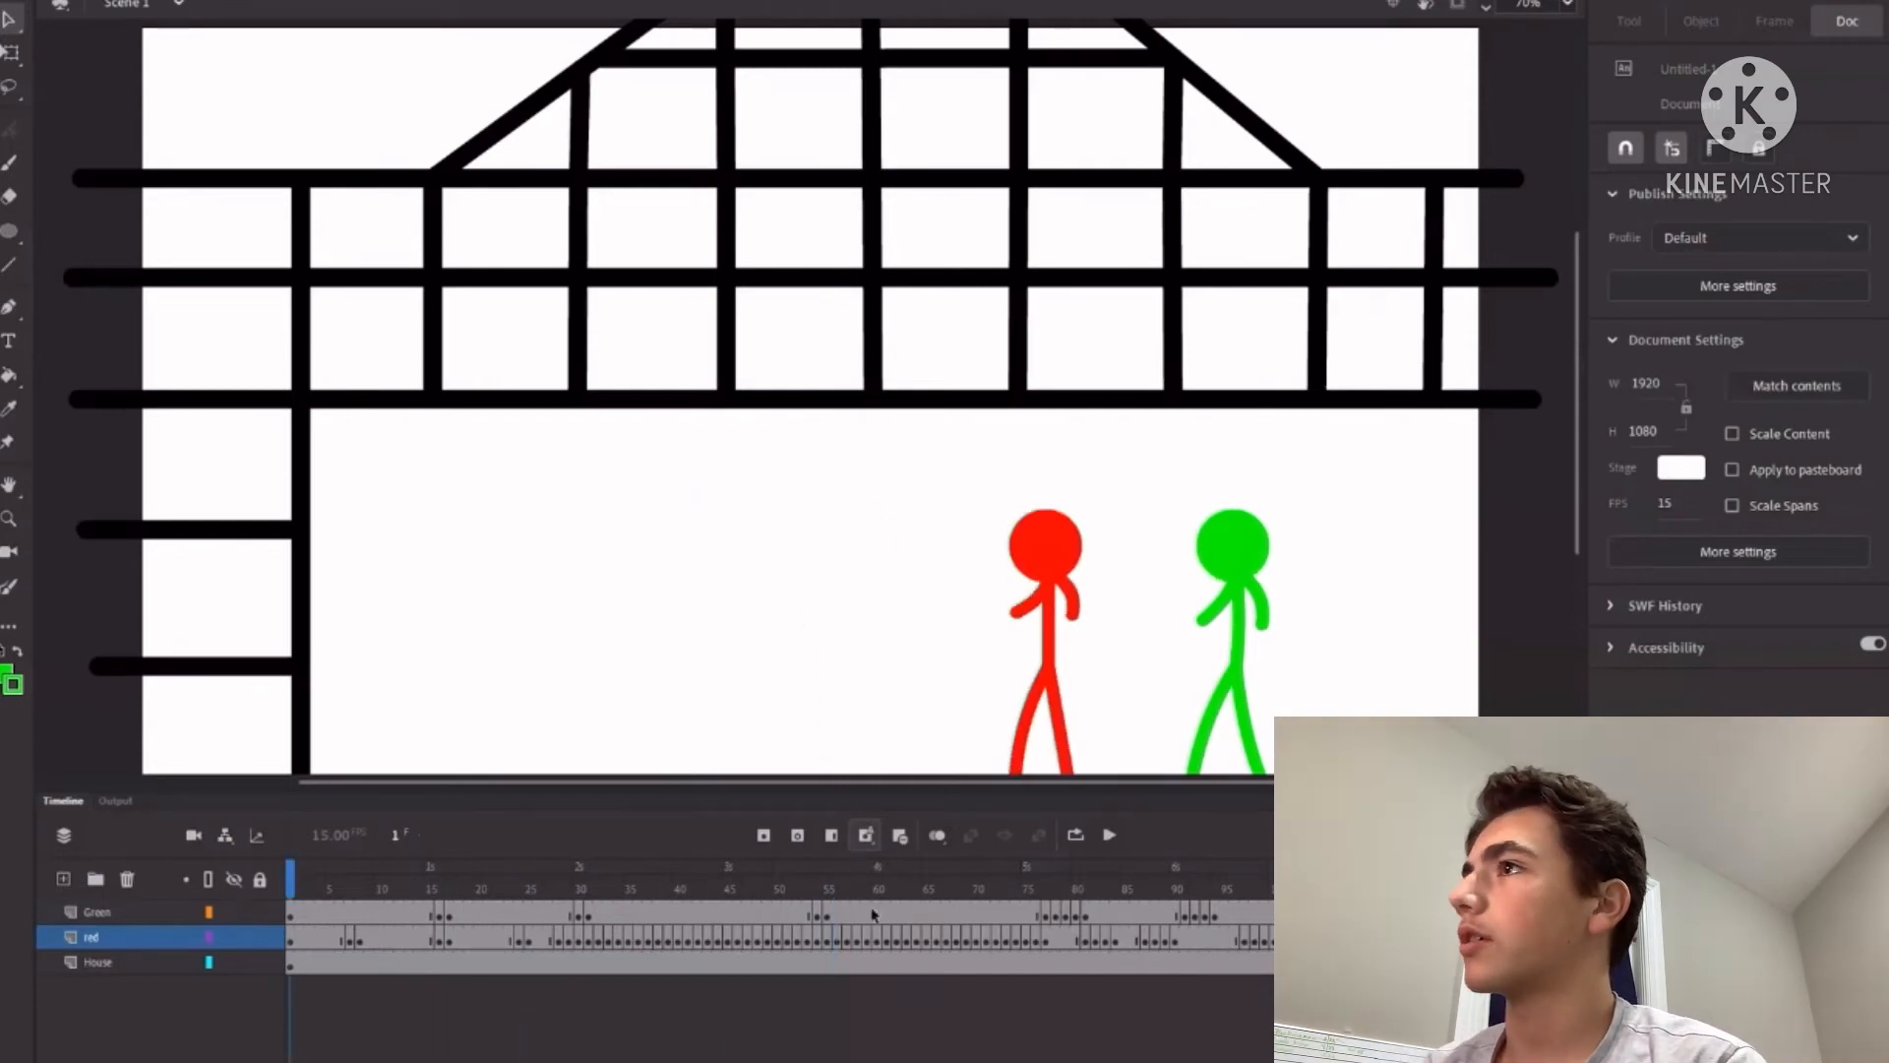
click(1106, 833)
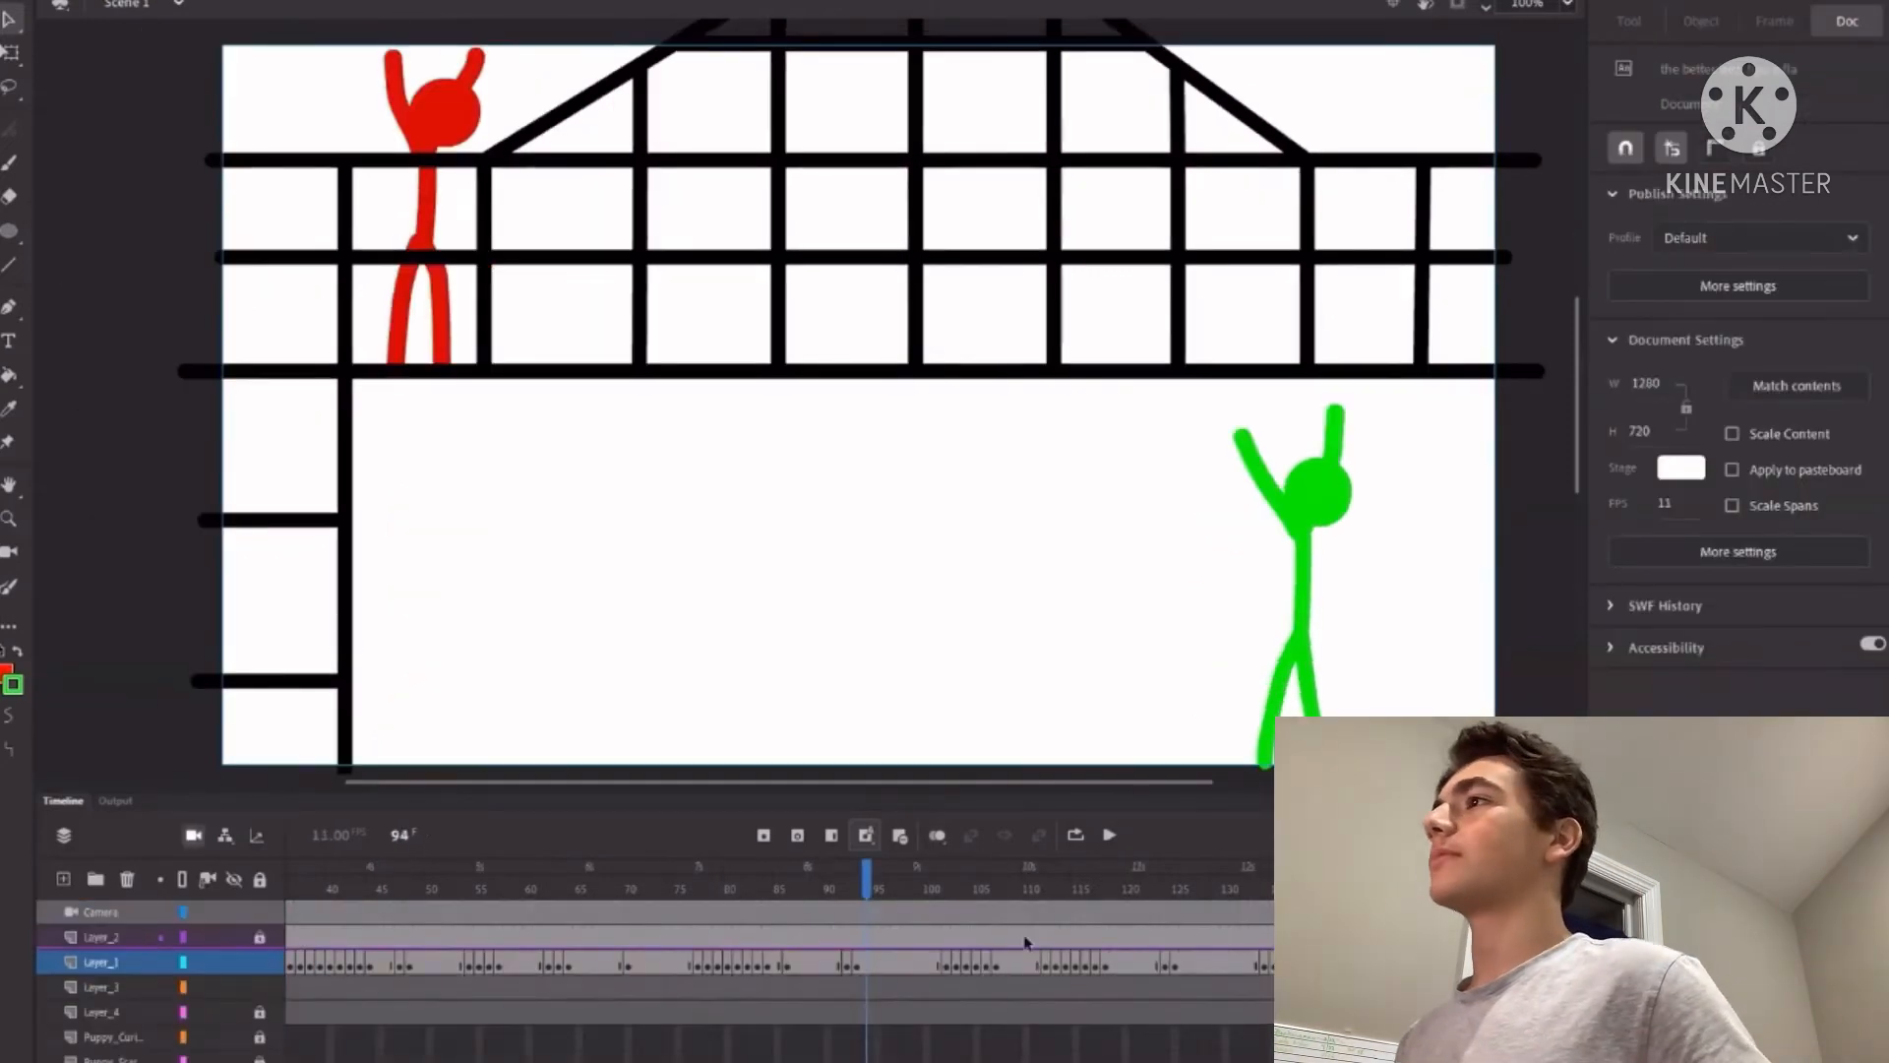
Step: View frame 146 of the house animation, red standing left while green gestures
click(382, 869)
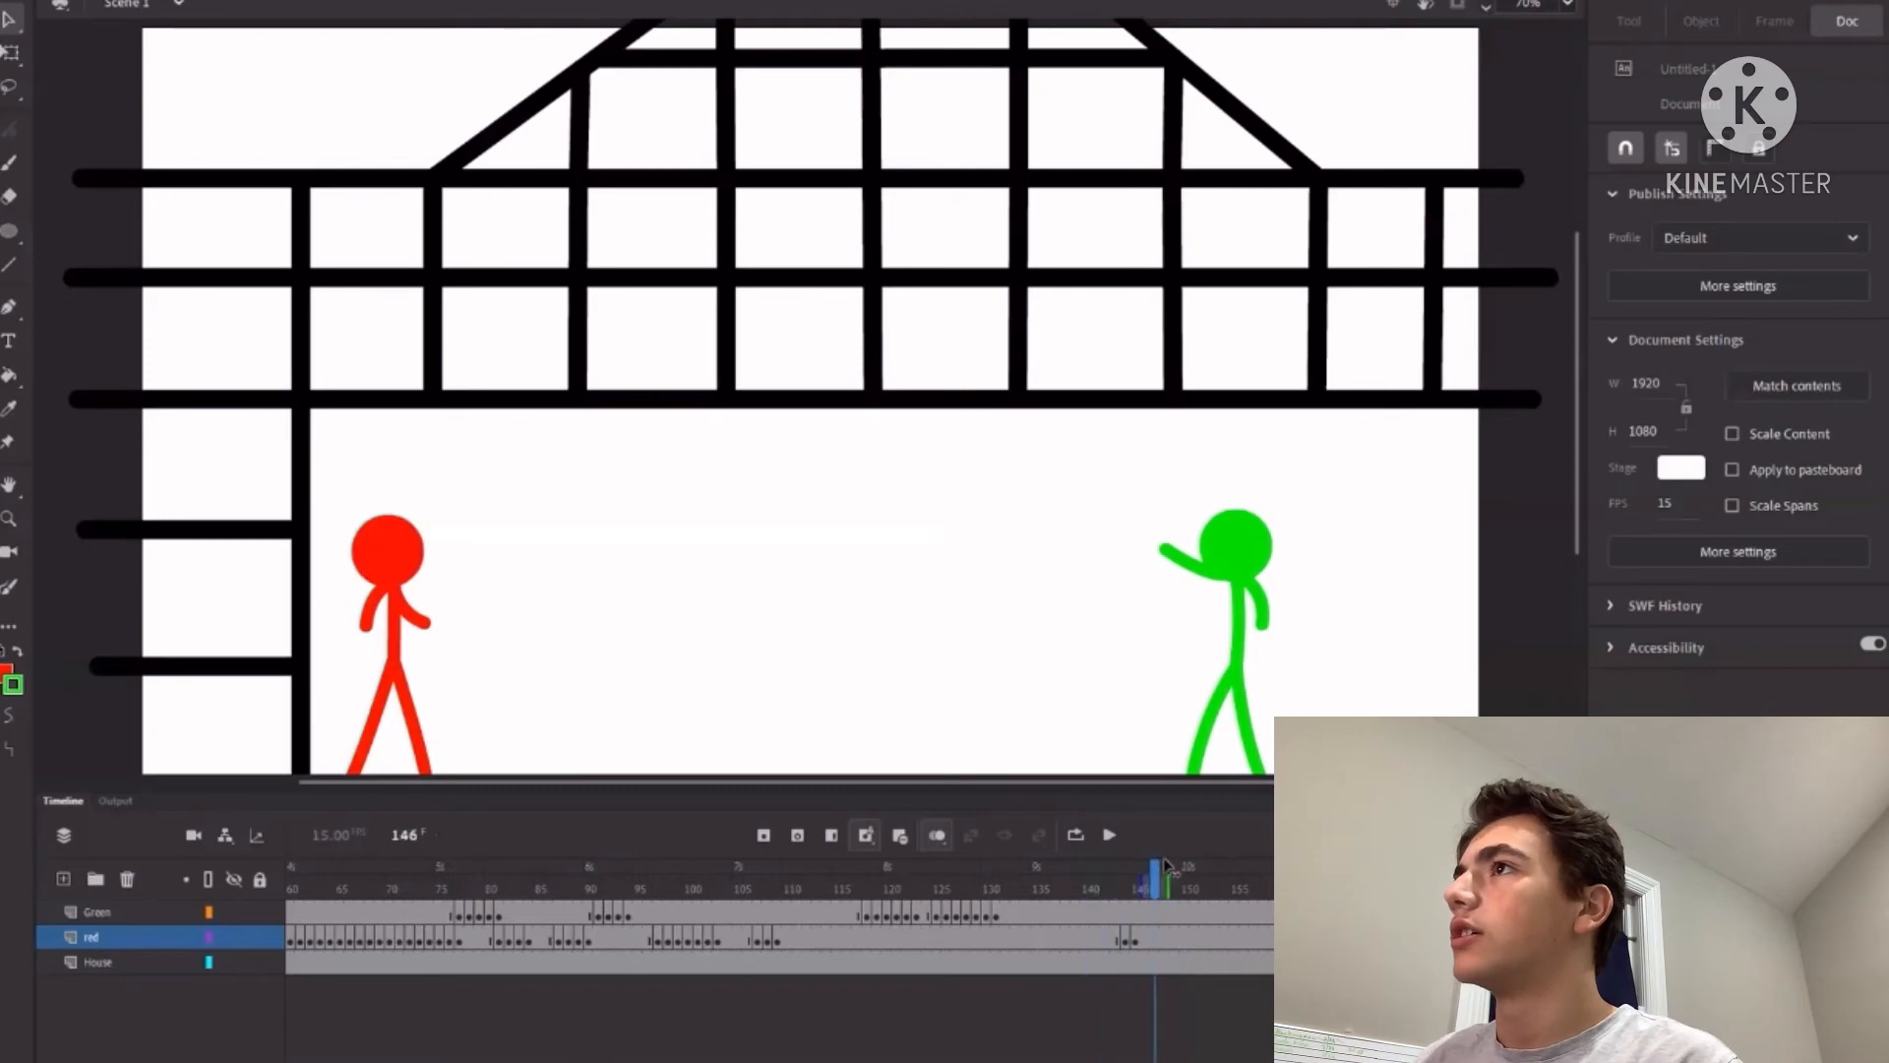
click(386, 542)
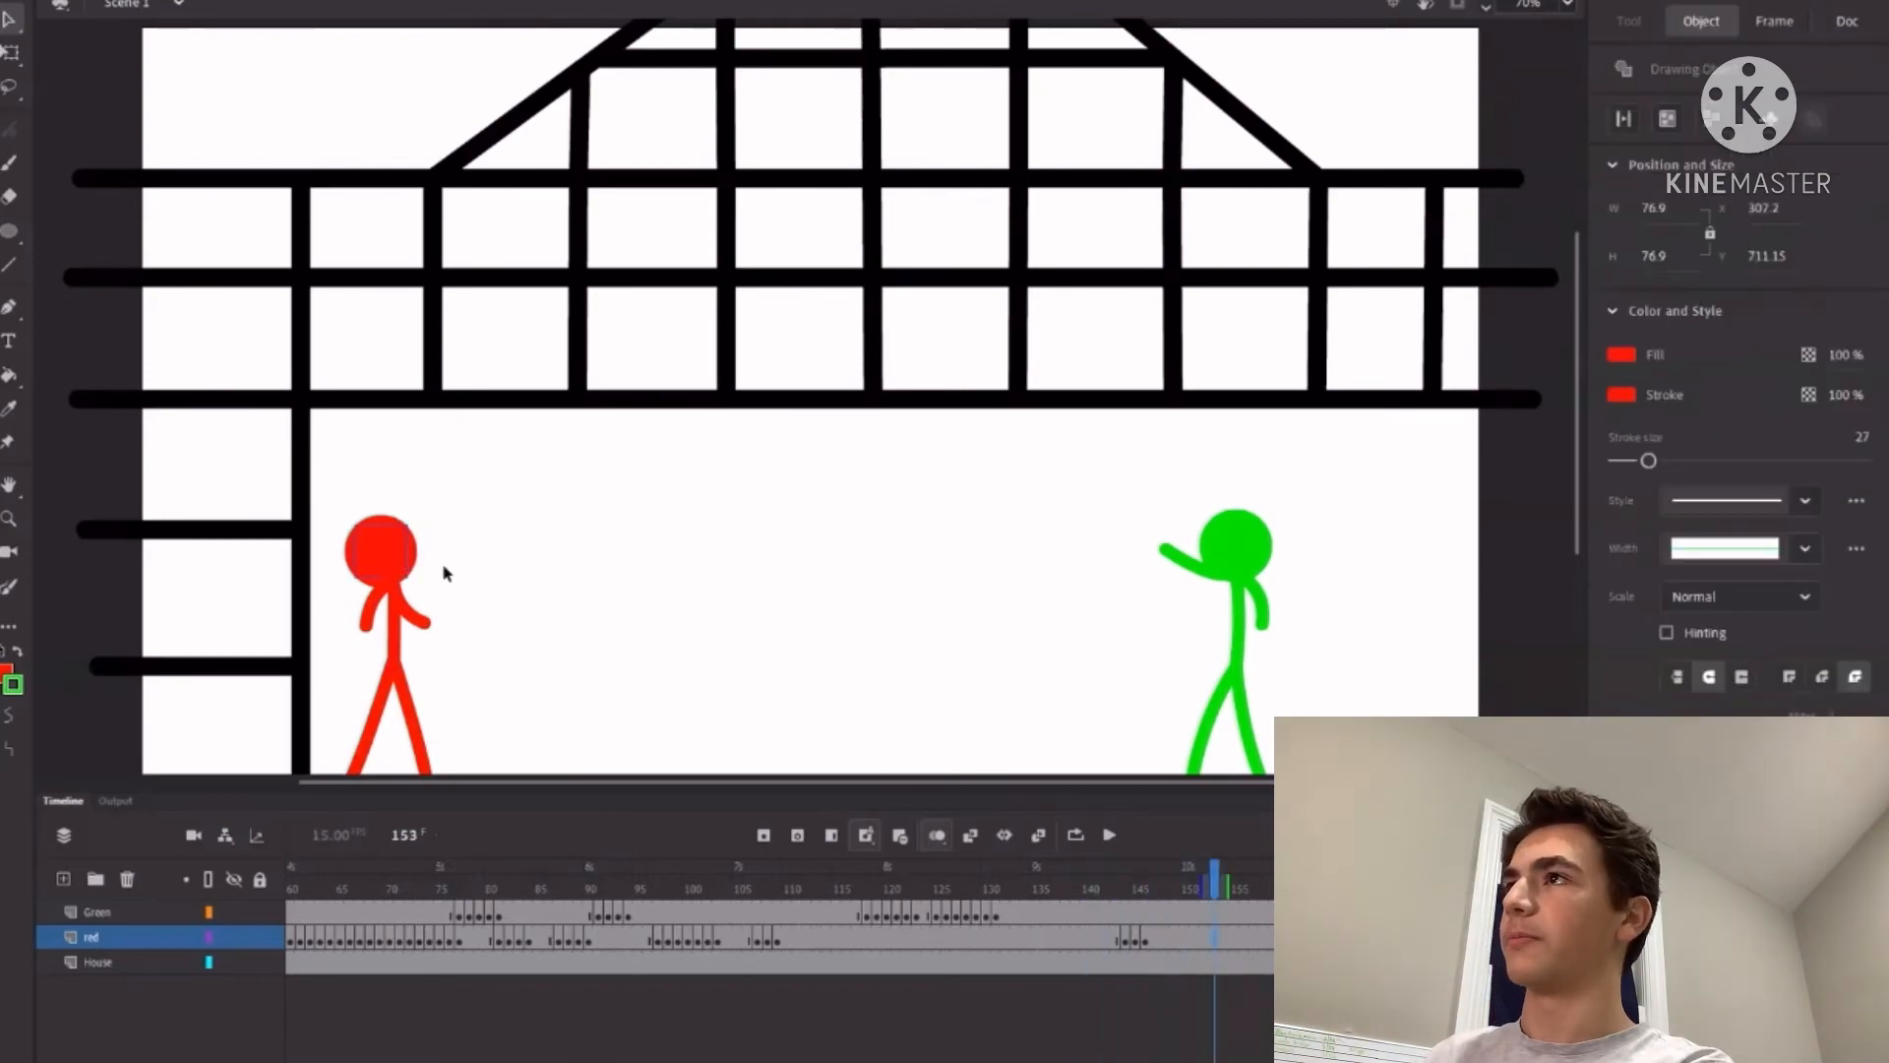
click(1773, 21)
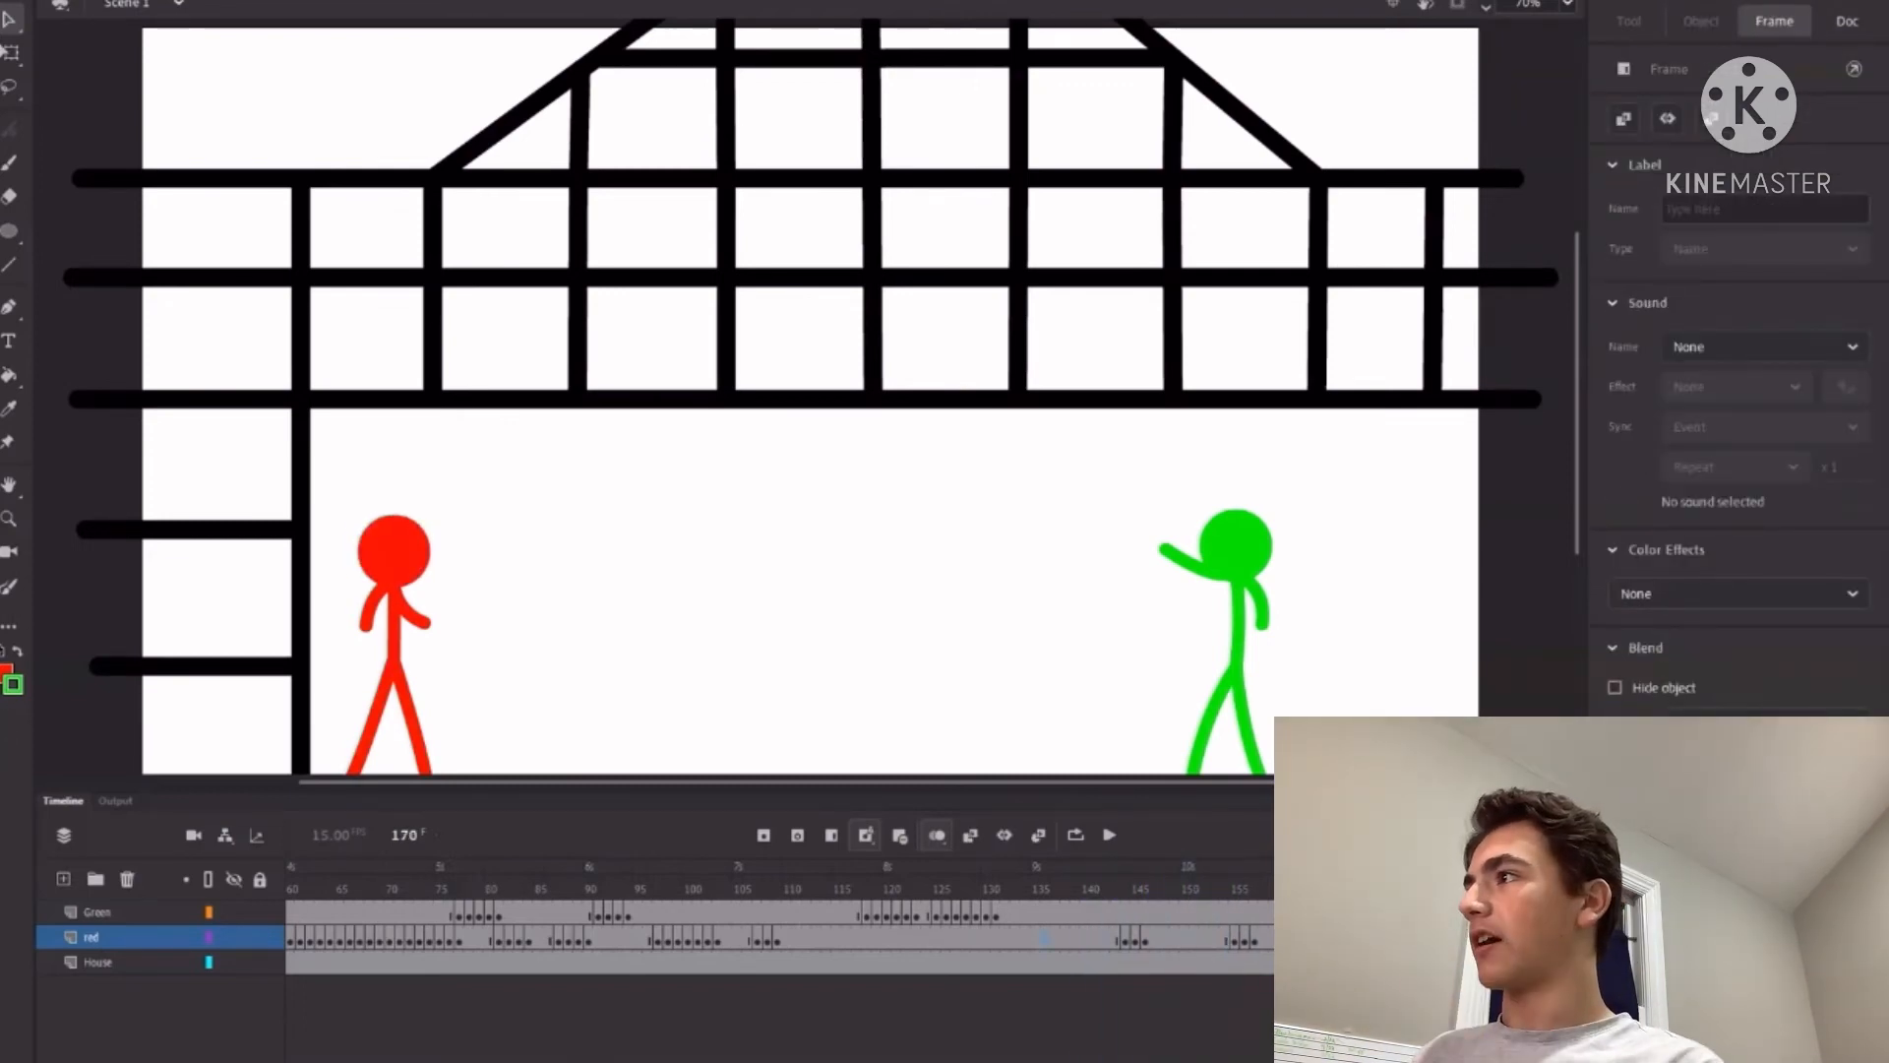
click(1846, 20)
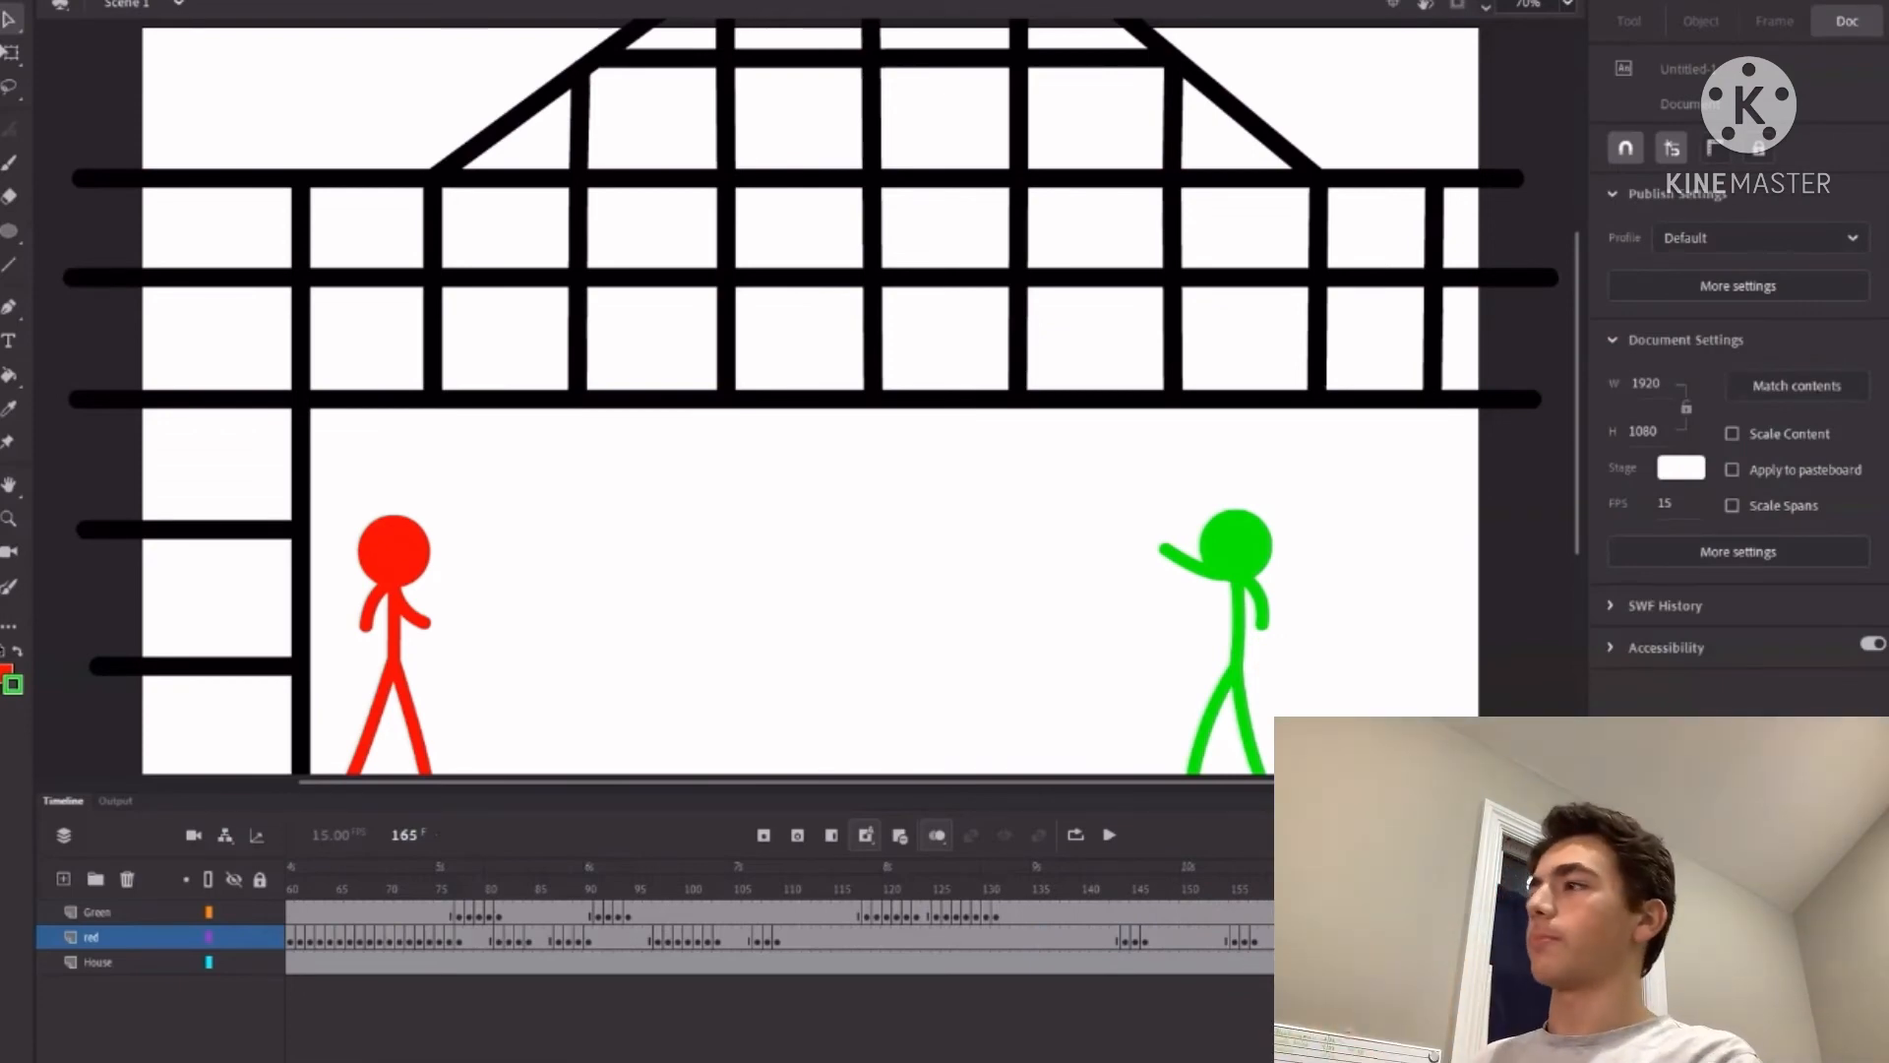
click(407, 551)
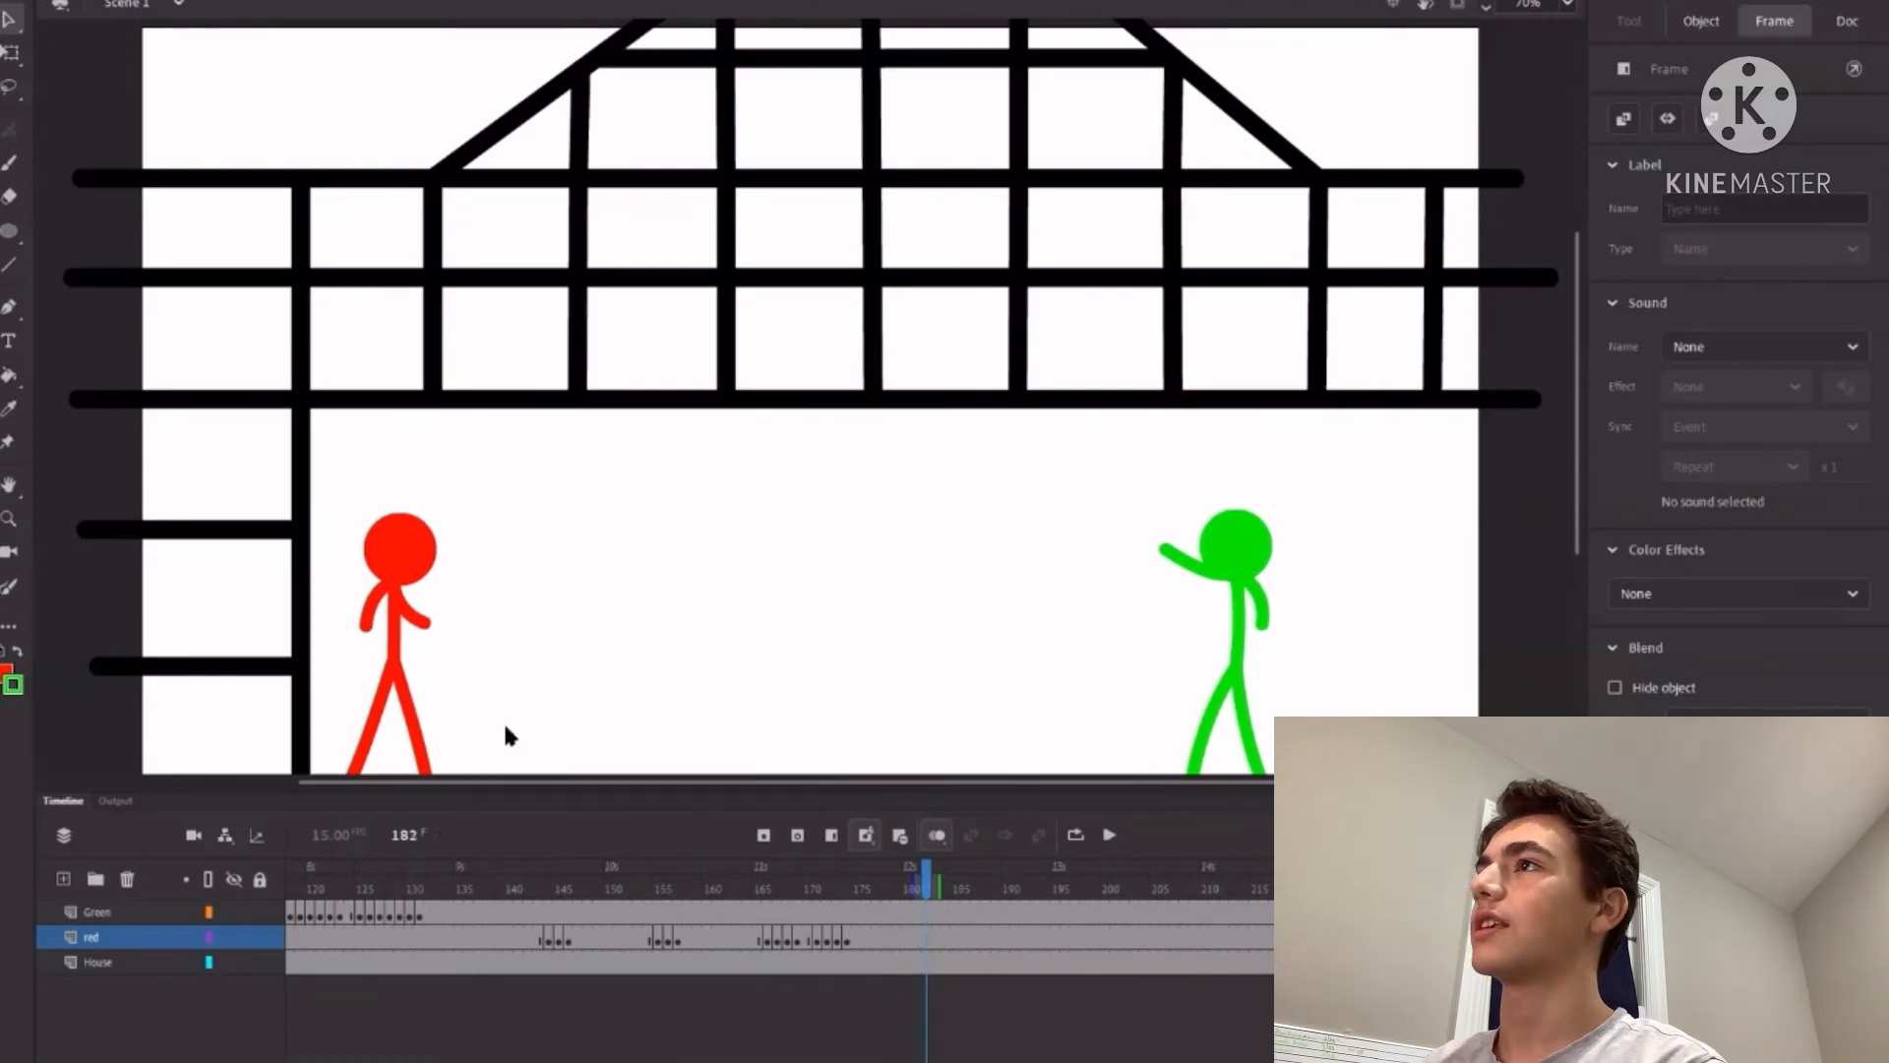
Step: Show the red figure's crouch keyframe near frame 184, then advance to frame 187
click(1847, 20)
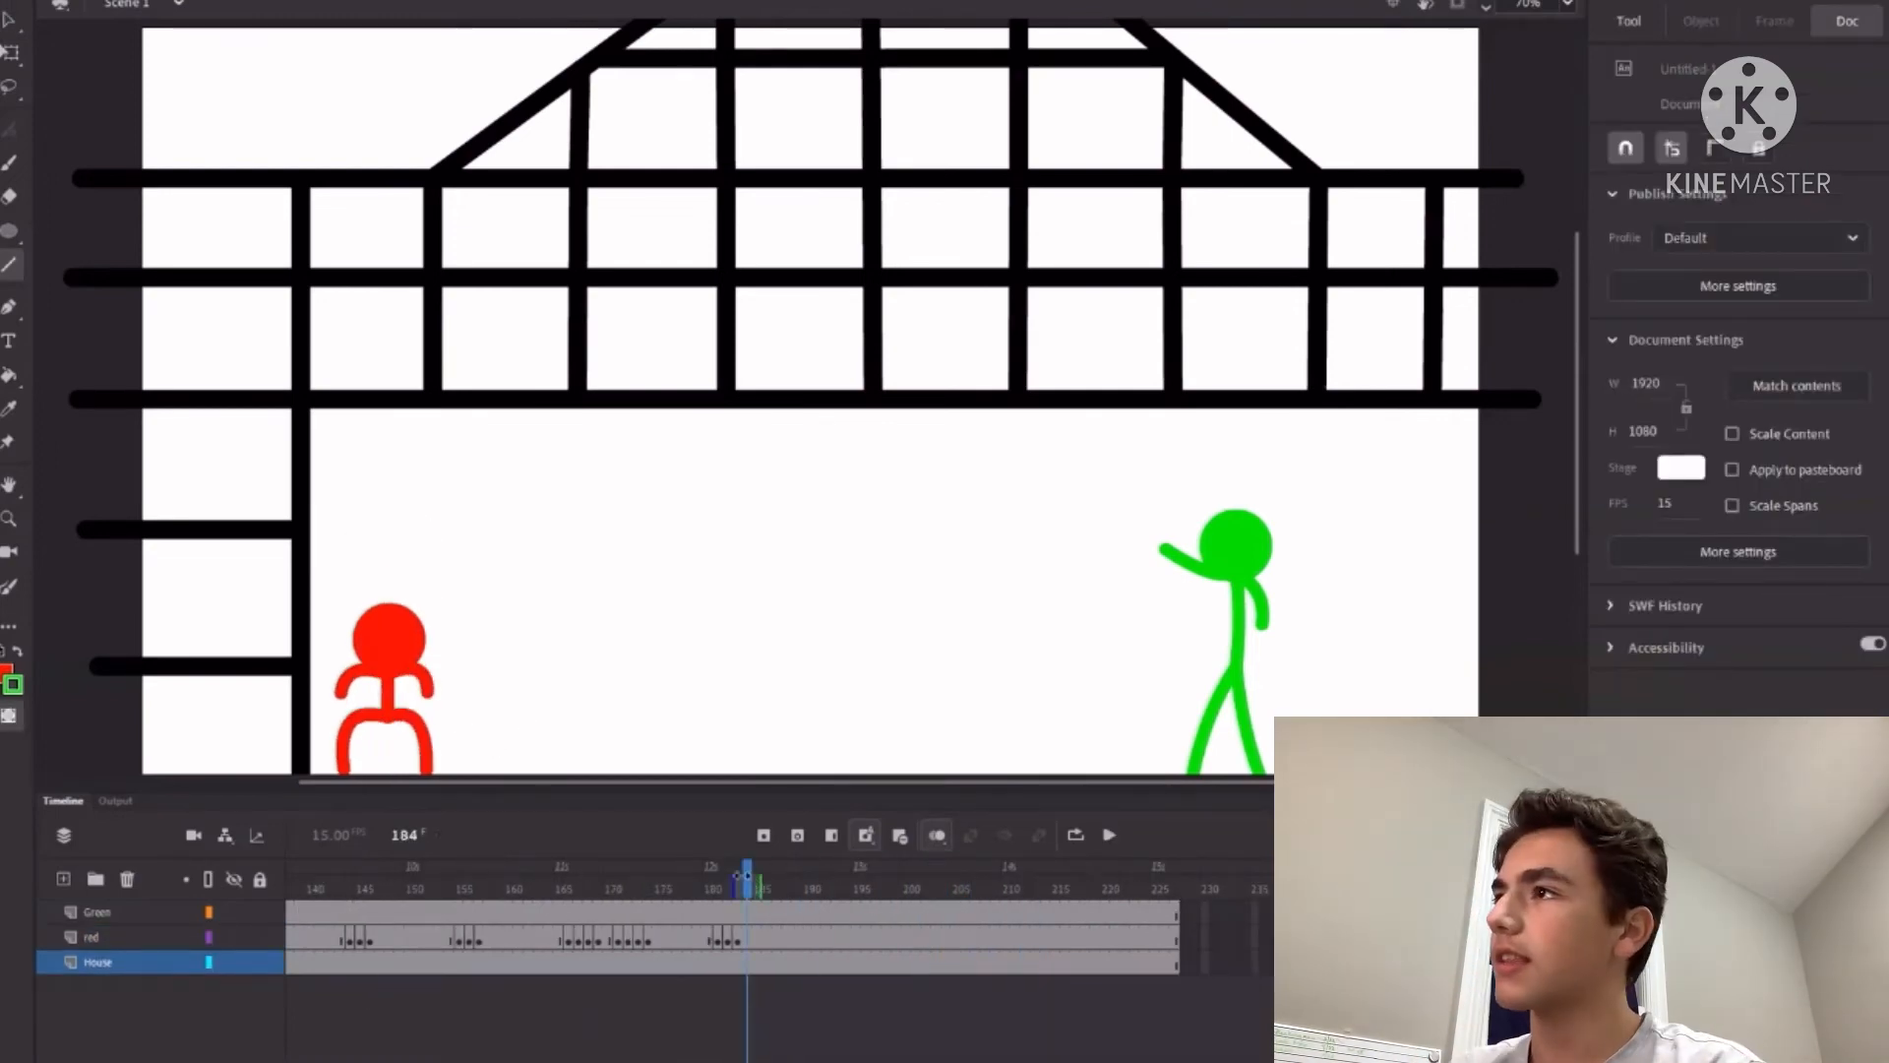
click(747, 874)
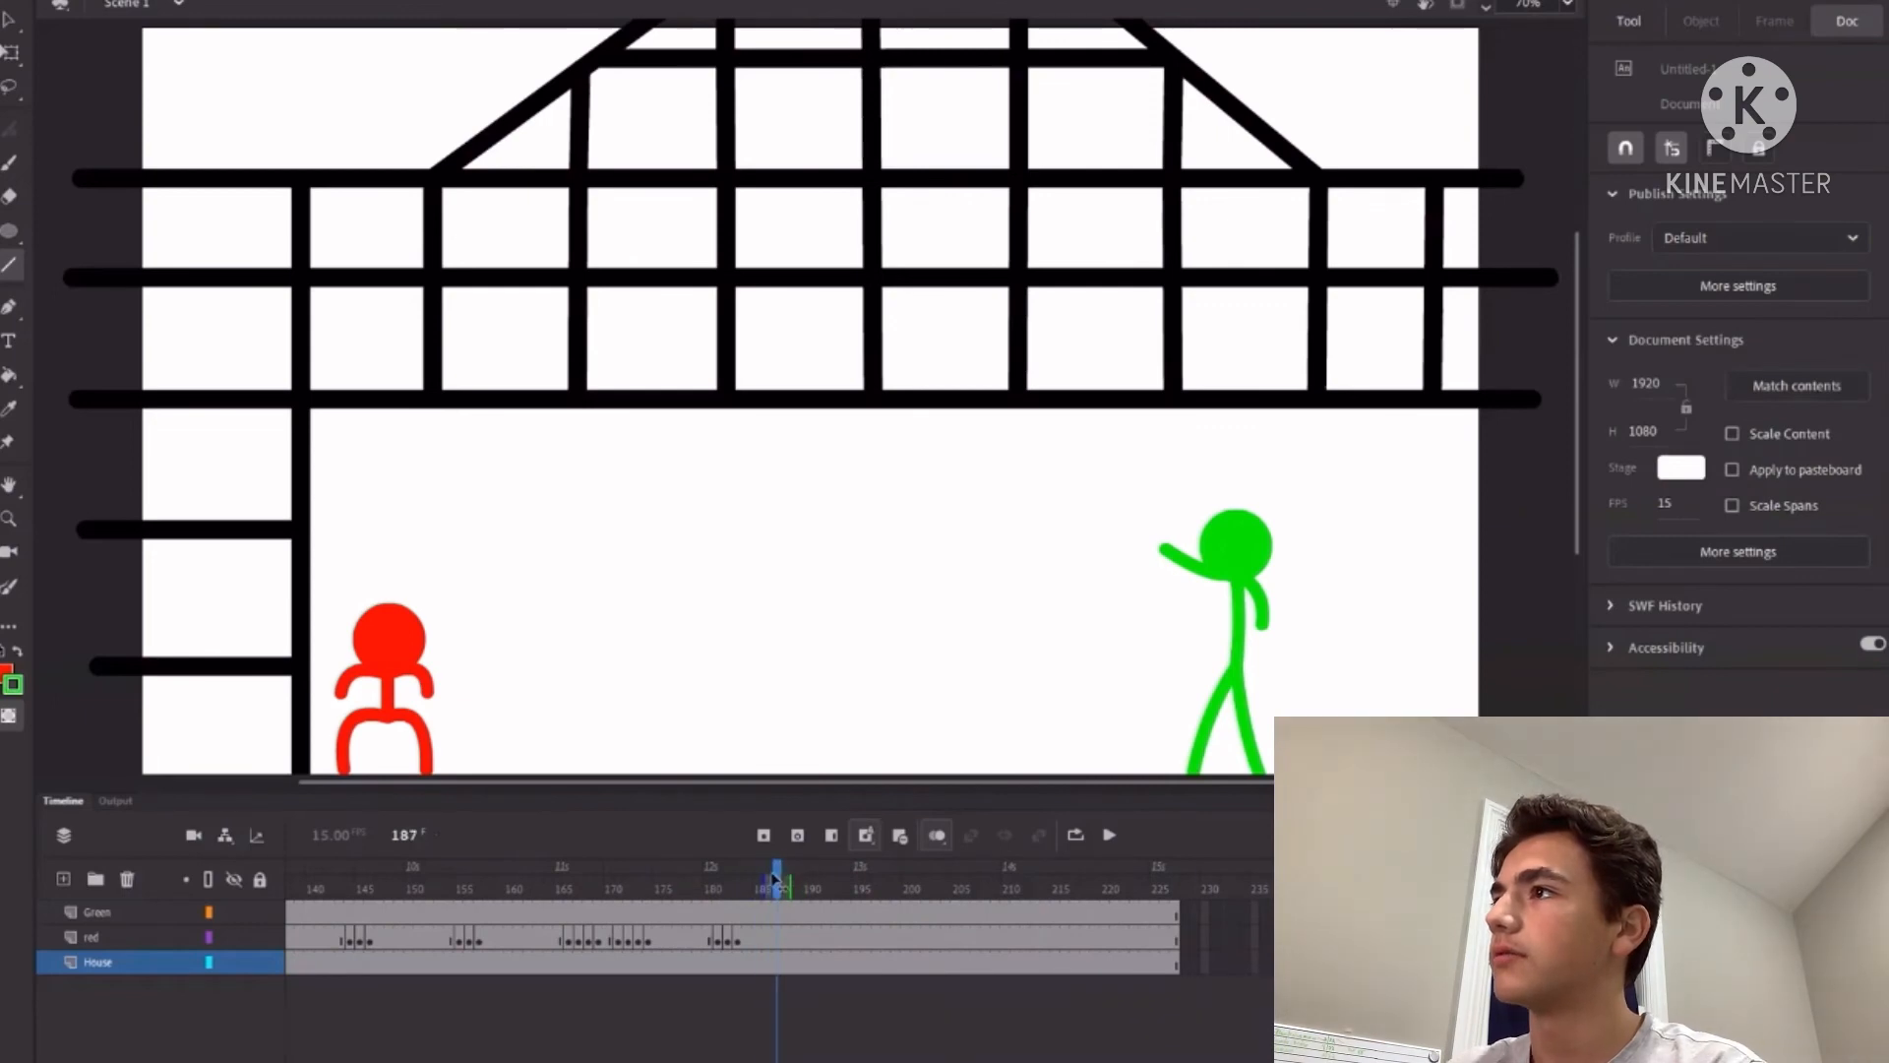